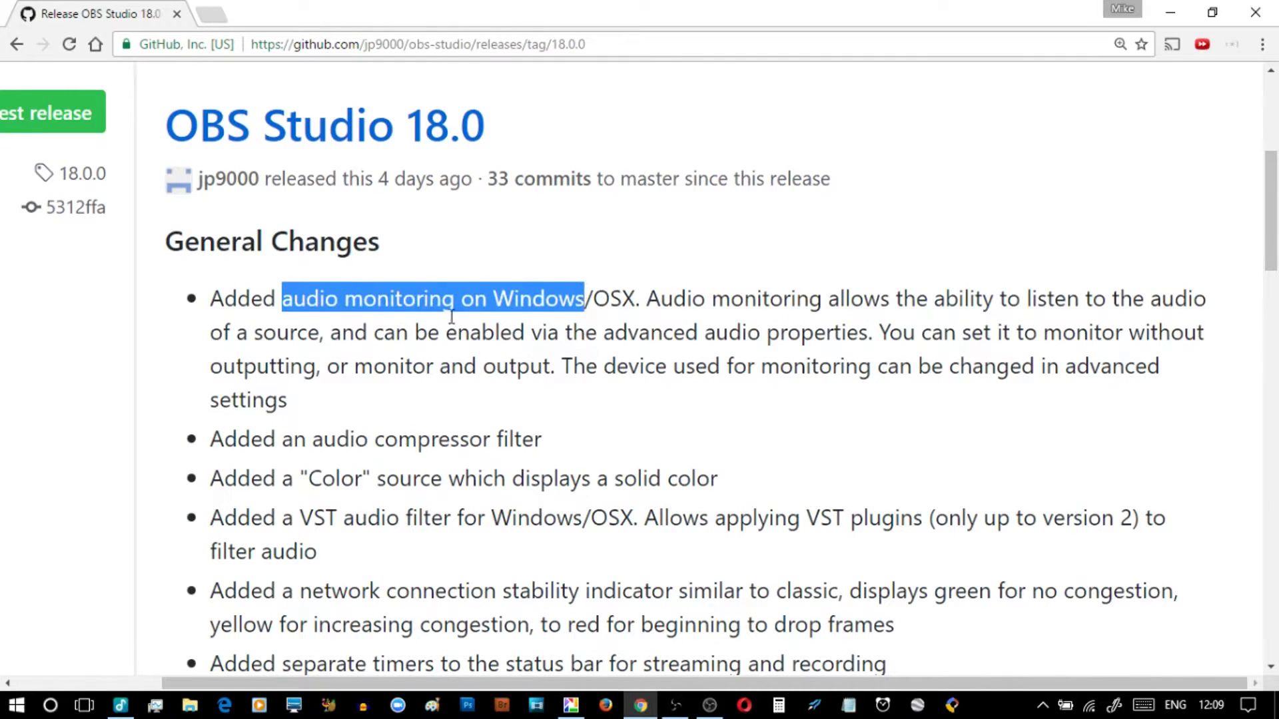
pyautogui.moveTo(640, 705)
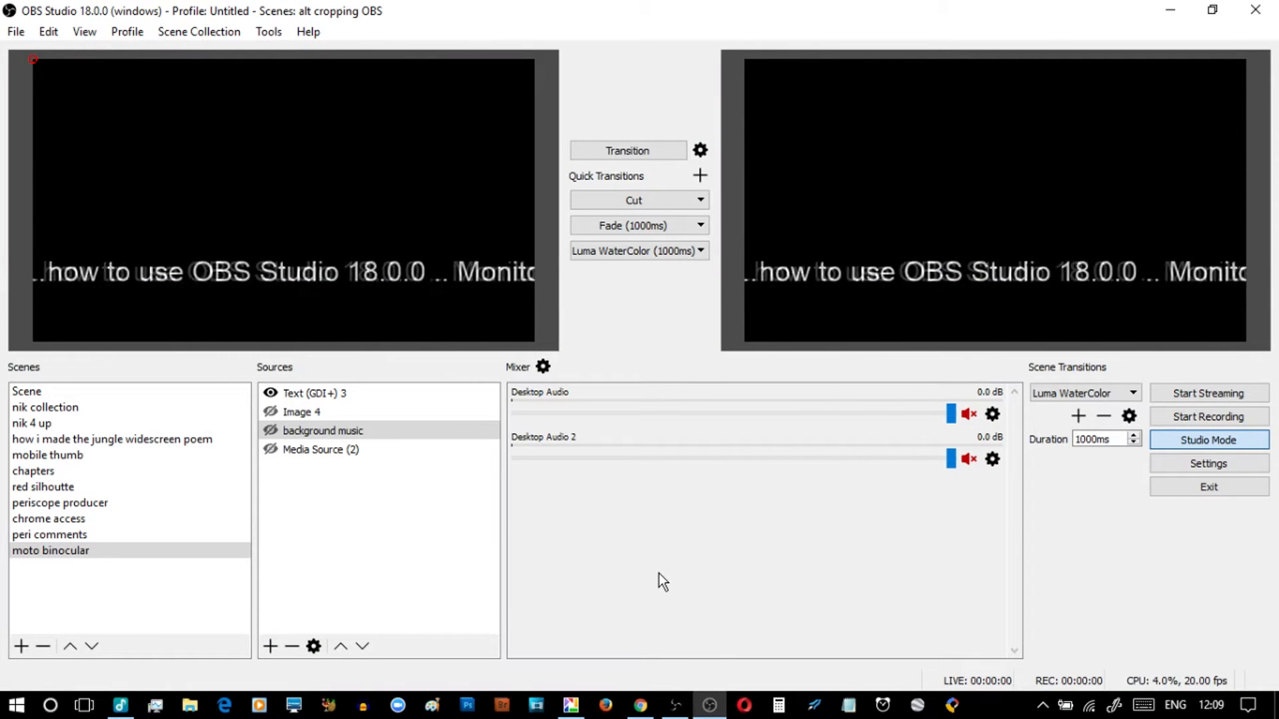
pyautogui.moveTo(595, 333)
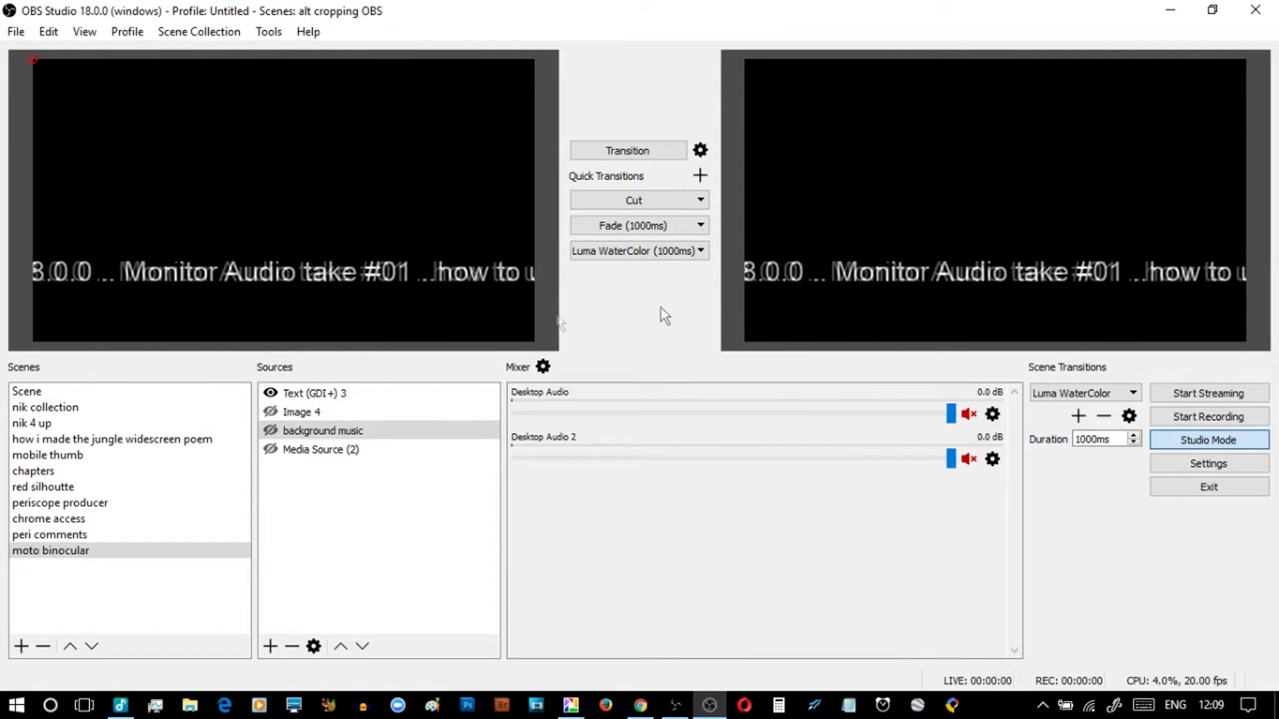
# Review Advanced Audio Properties, then enable the background music and Media Source (2) sources
pyautogui.click(301, 411)
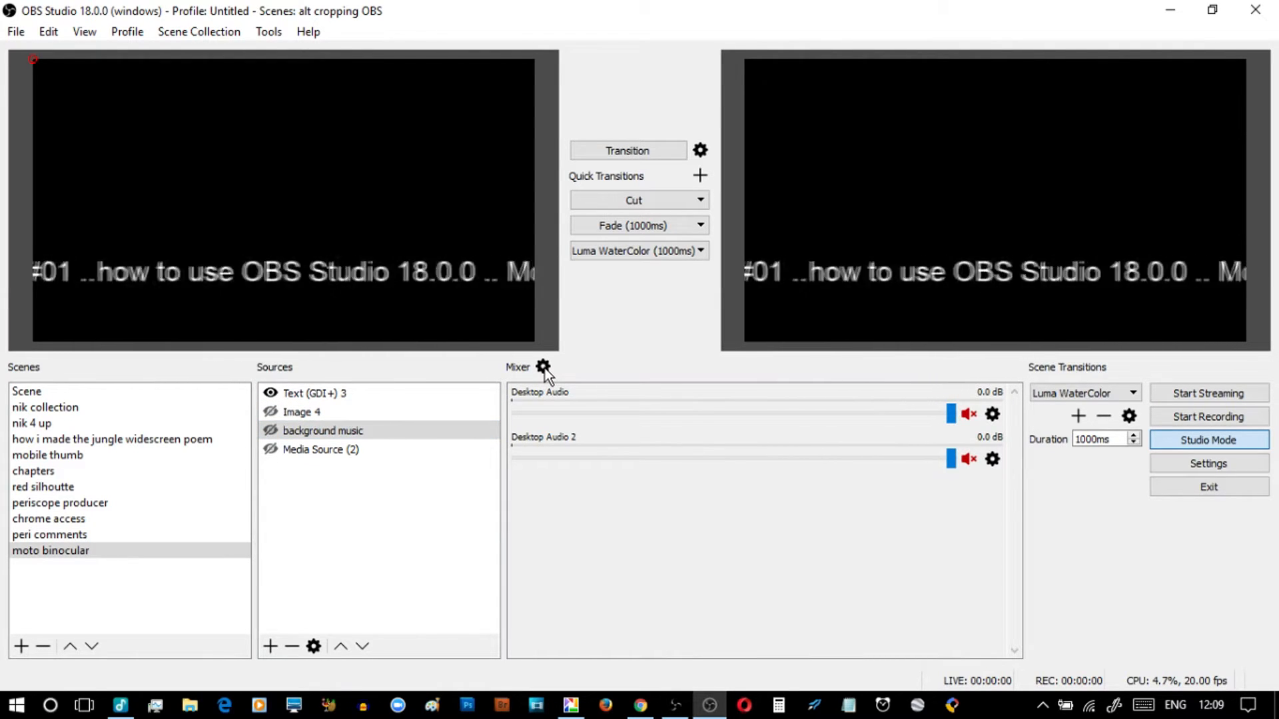
pyautogui.click(543, 367)
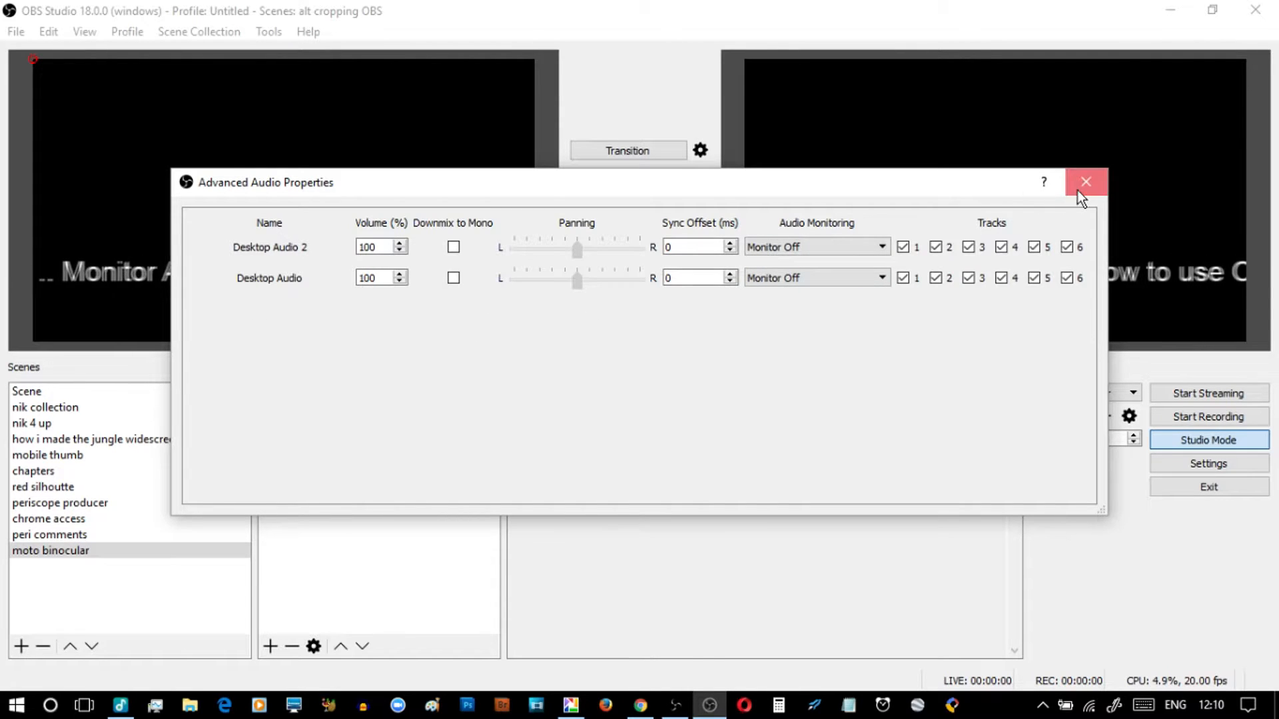
pyautogui.click(1085, 181)
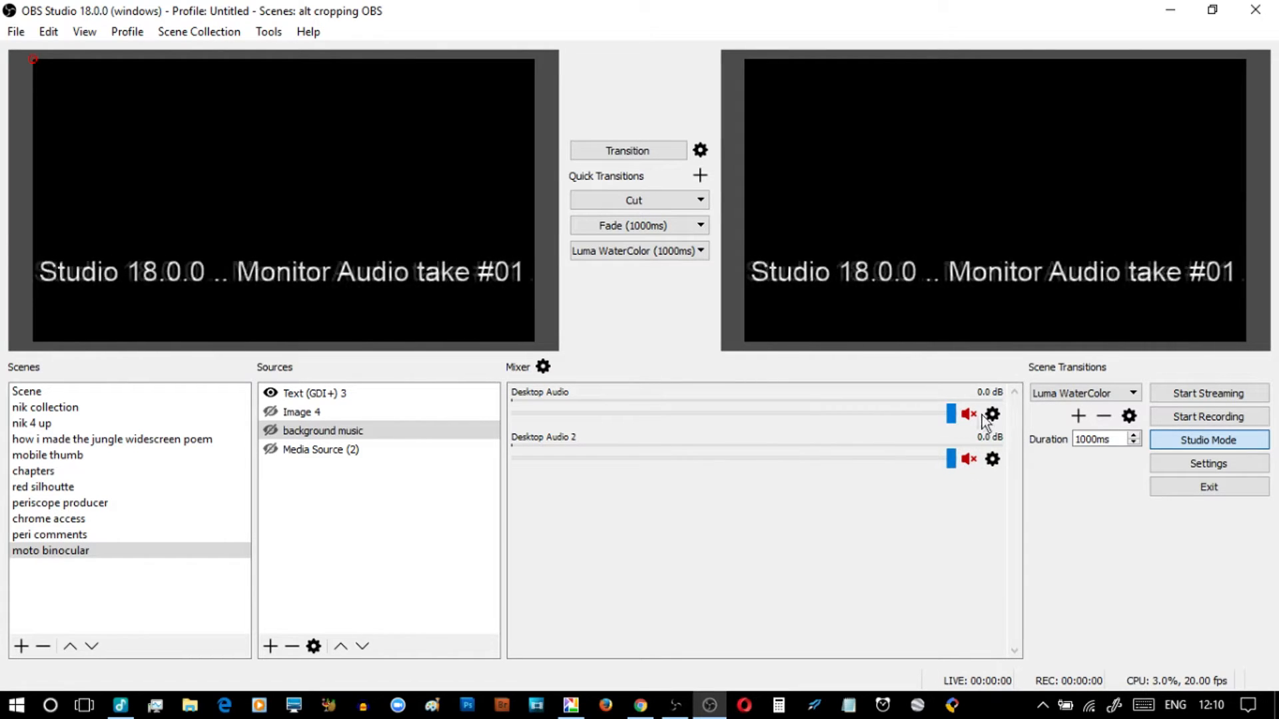
pyautogui.click(322, 430)
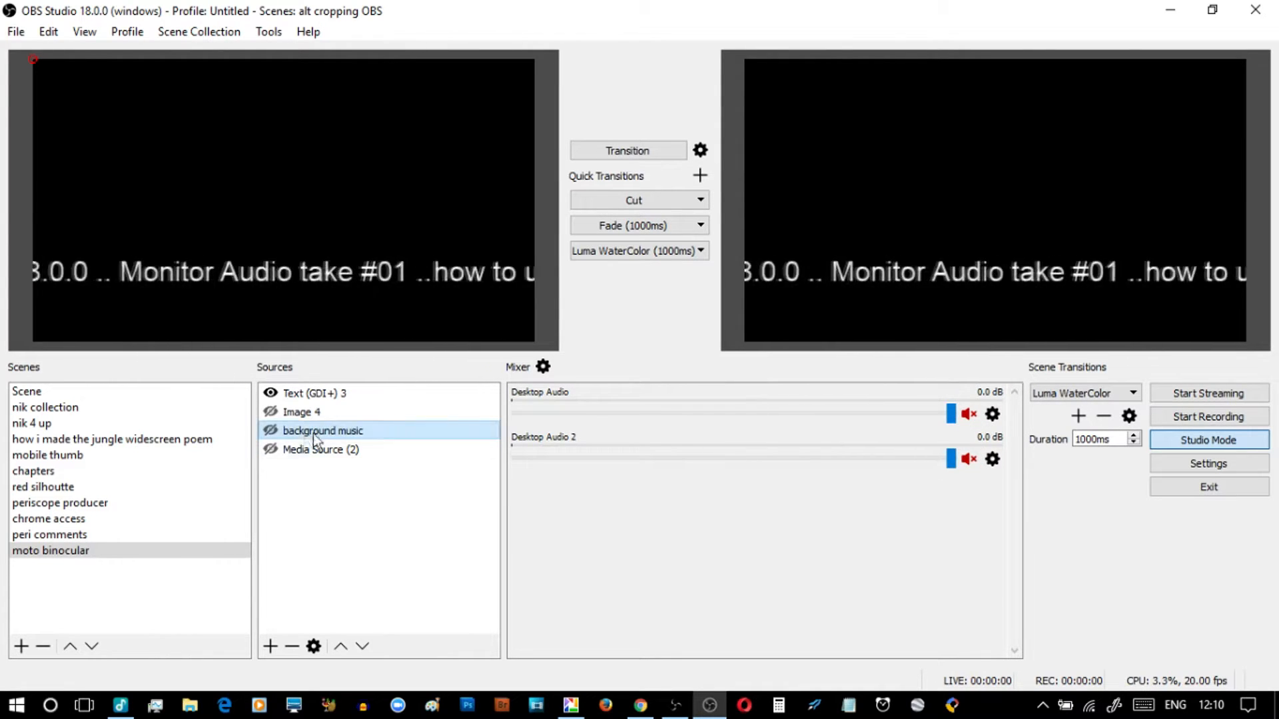
pyautogui.click(270, 412)
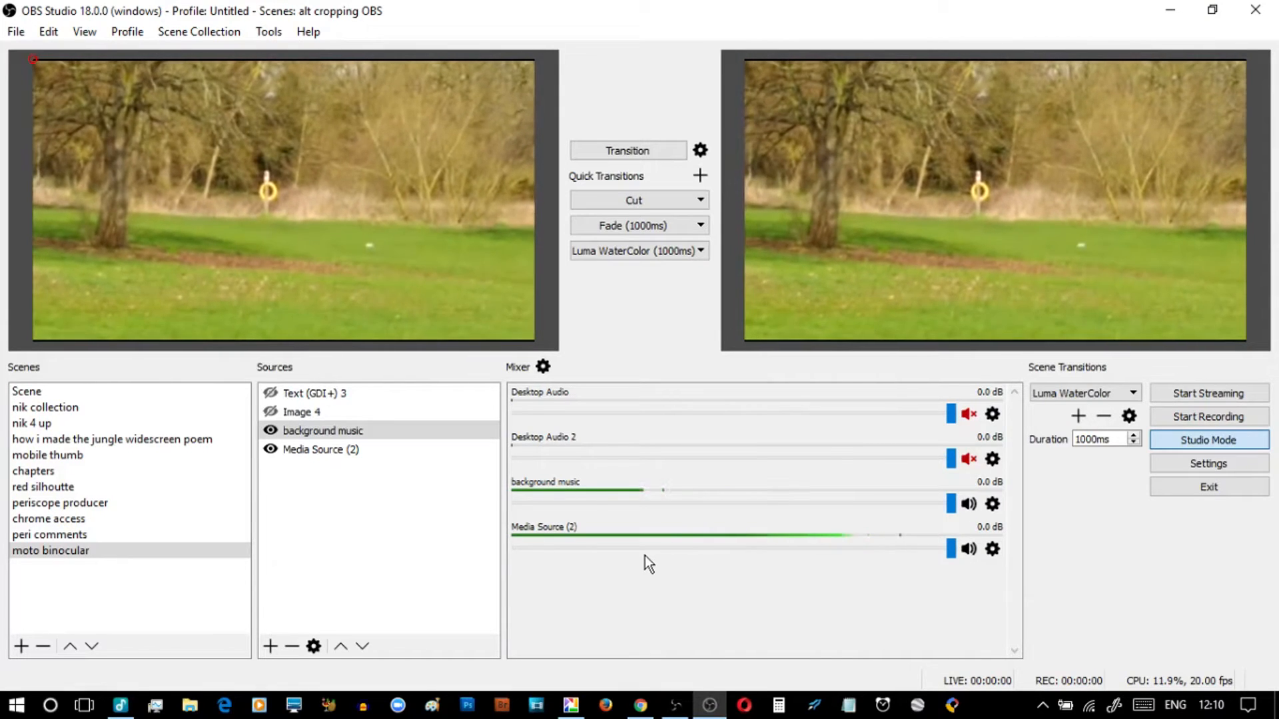
pyautogui.moveTo(534, 546)
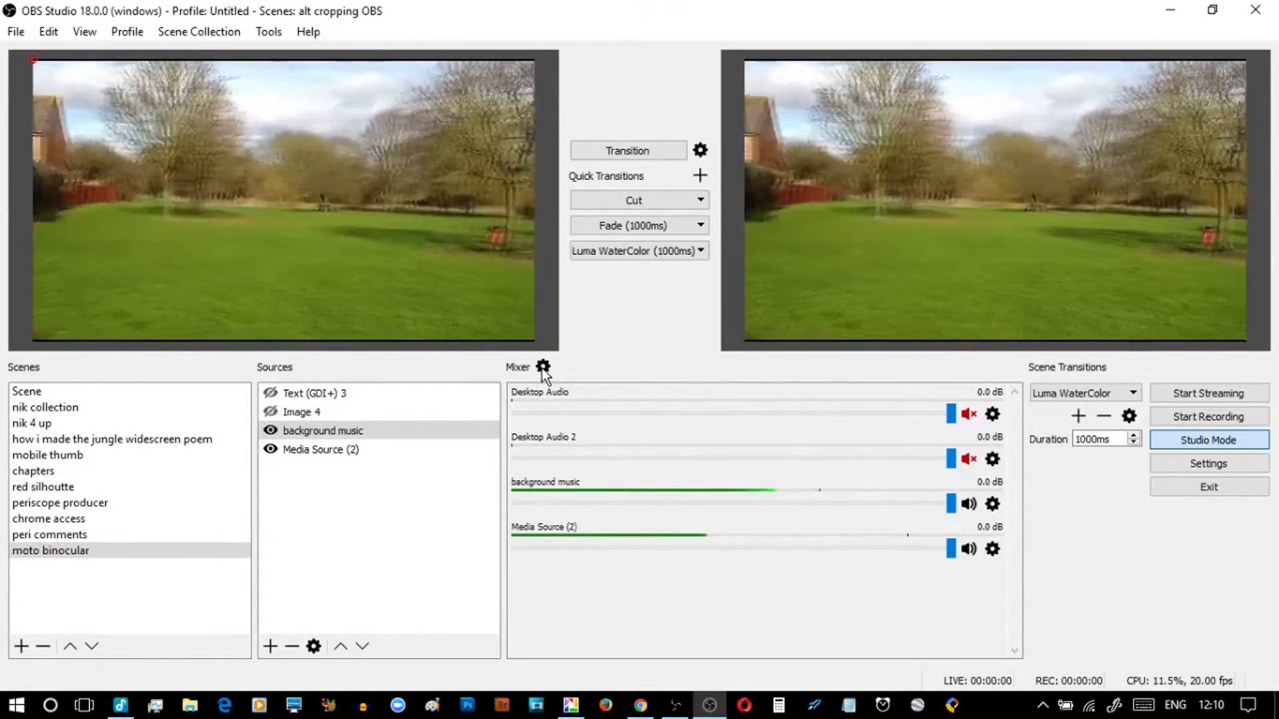
pyautogui.click(541, 367)
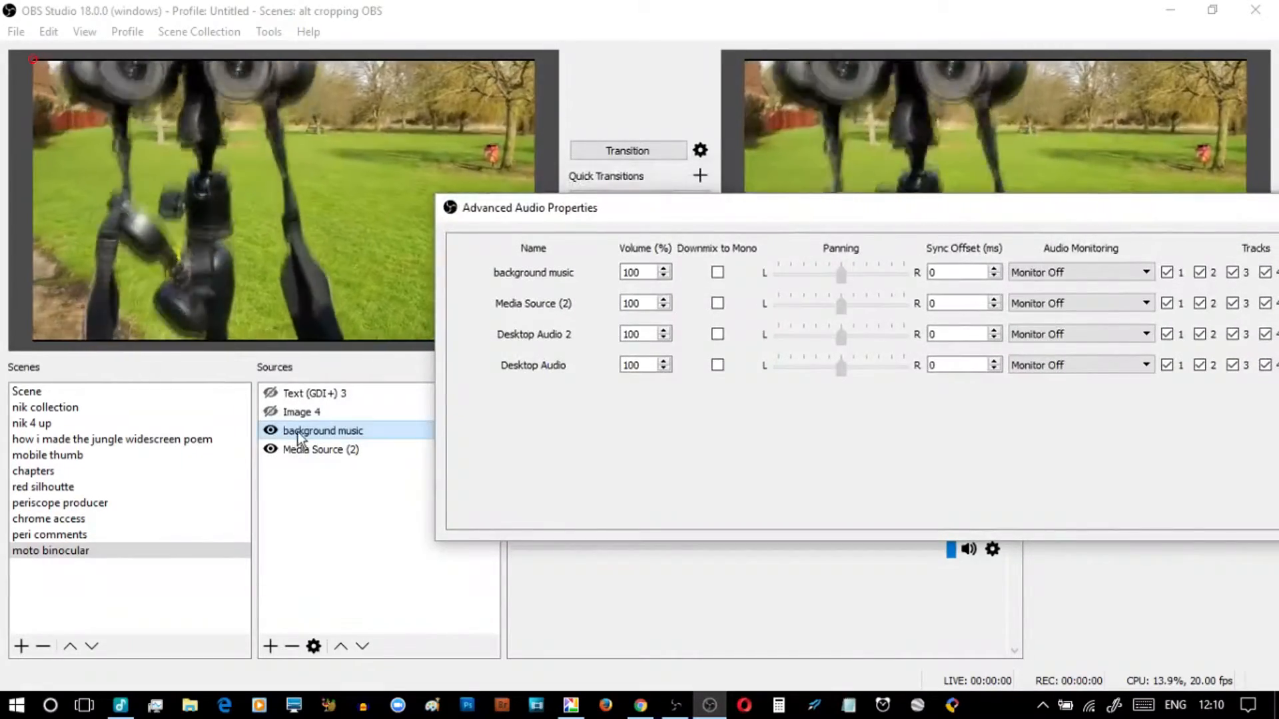
pyautogui.click(320, 450)
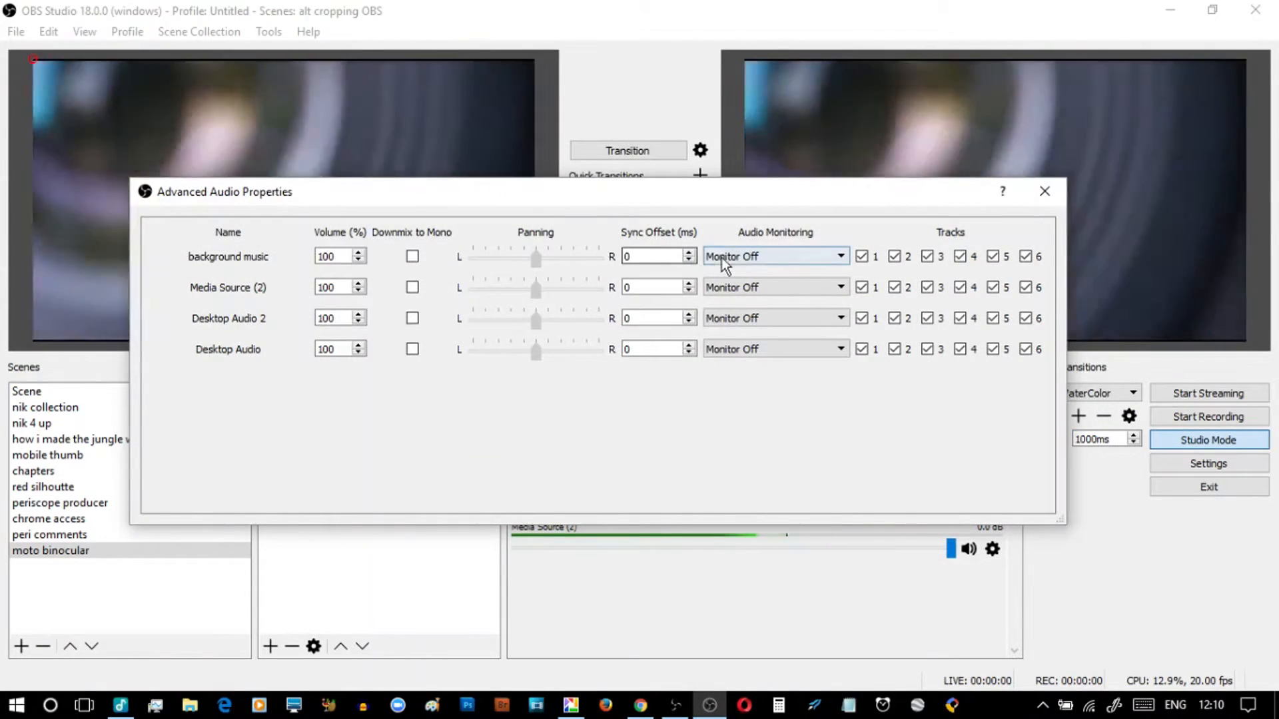
pyautogui.click(773, 256)
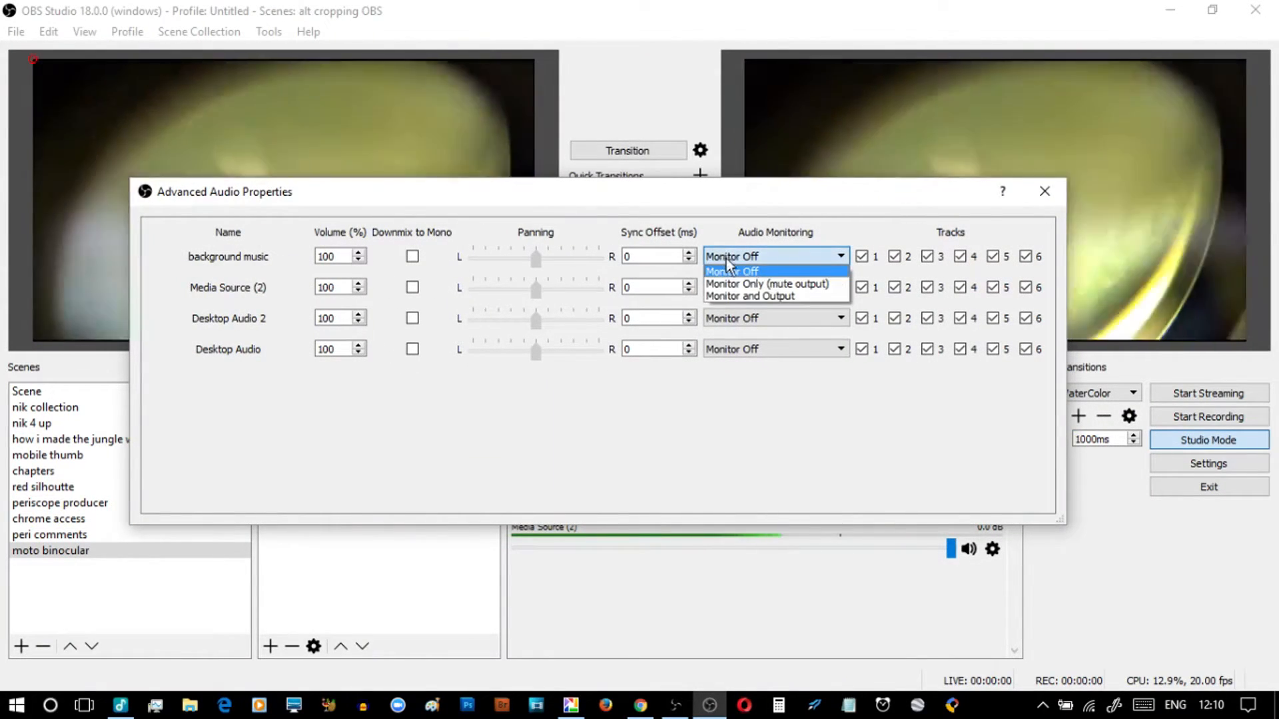
pyautogui.moveTo(738, 286)
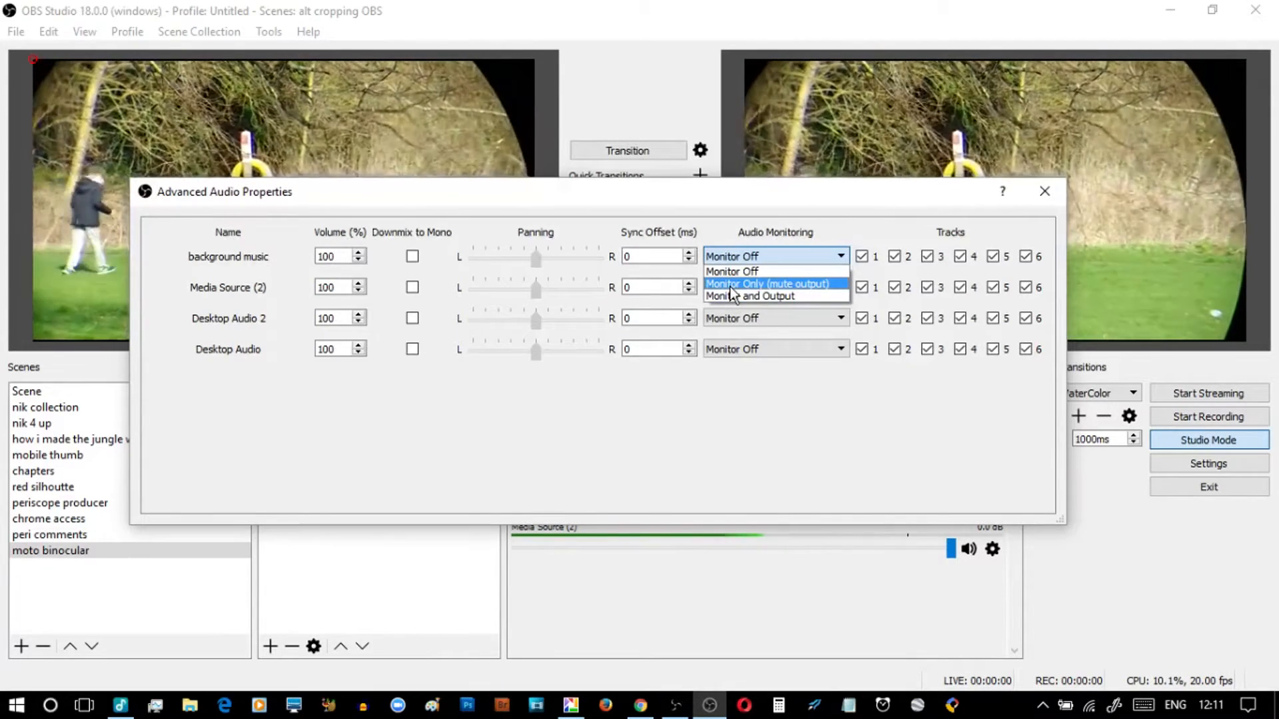
pyautogui.click(768, 284)
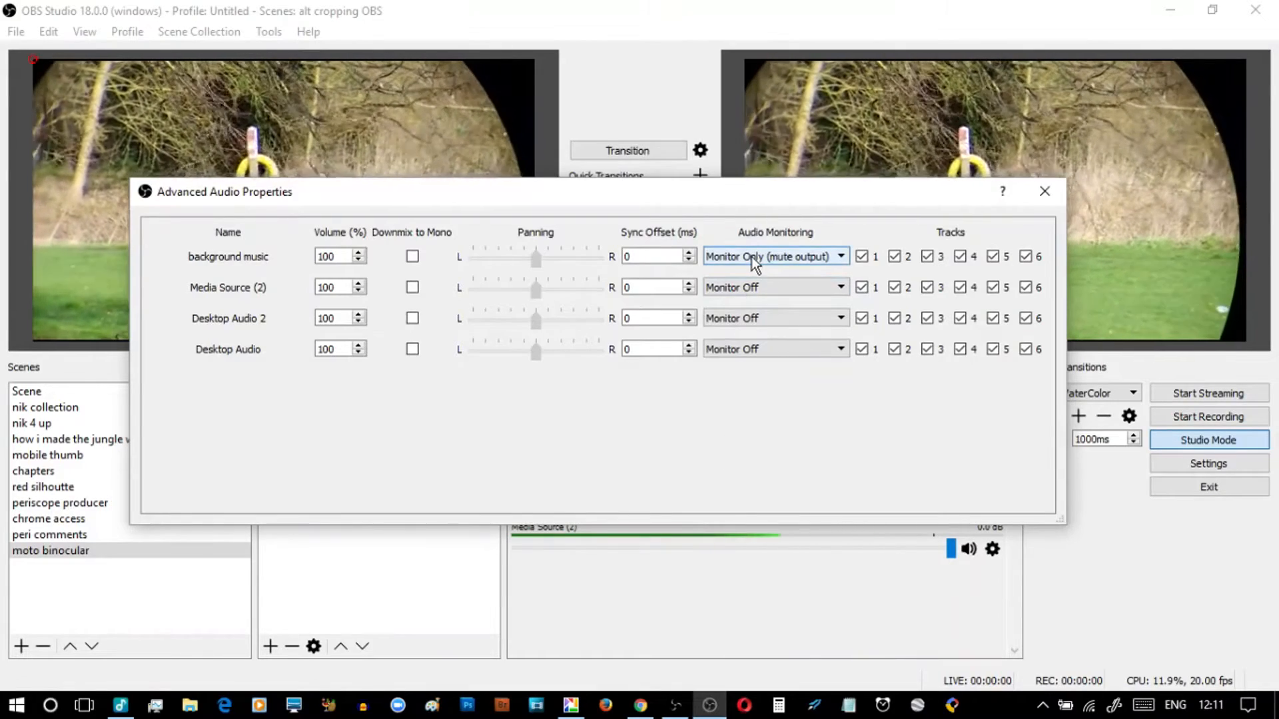
pyautogui.click(773, 256)
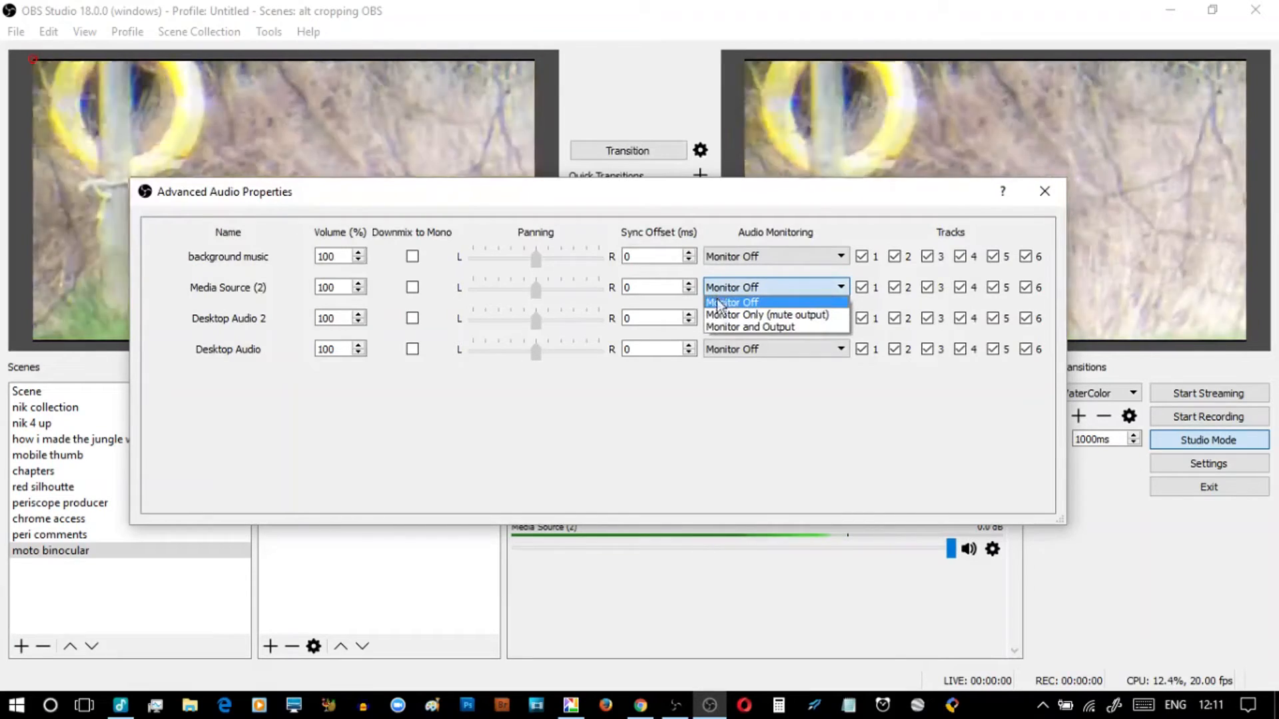
pyautogui.moveTo(767, 316)
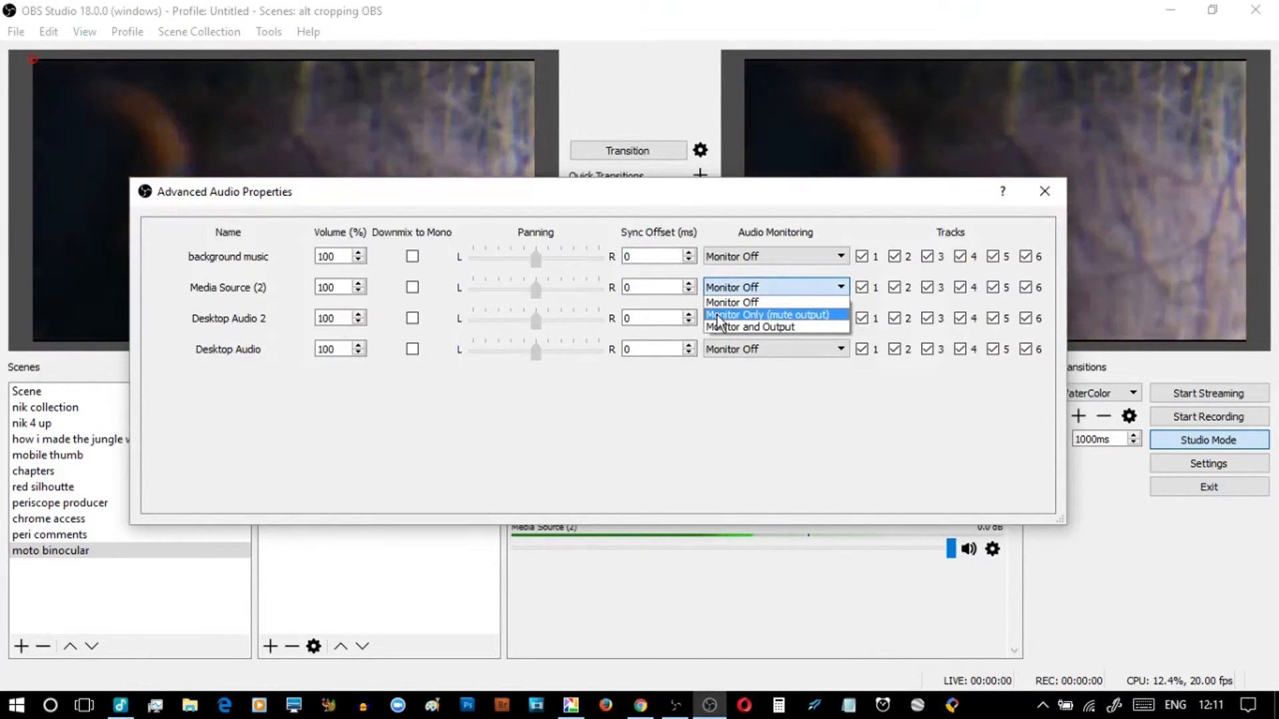
pyautogui.click(768, 316)
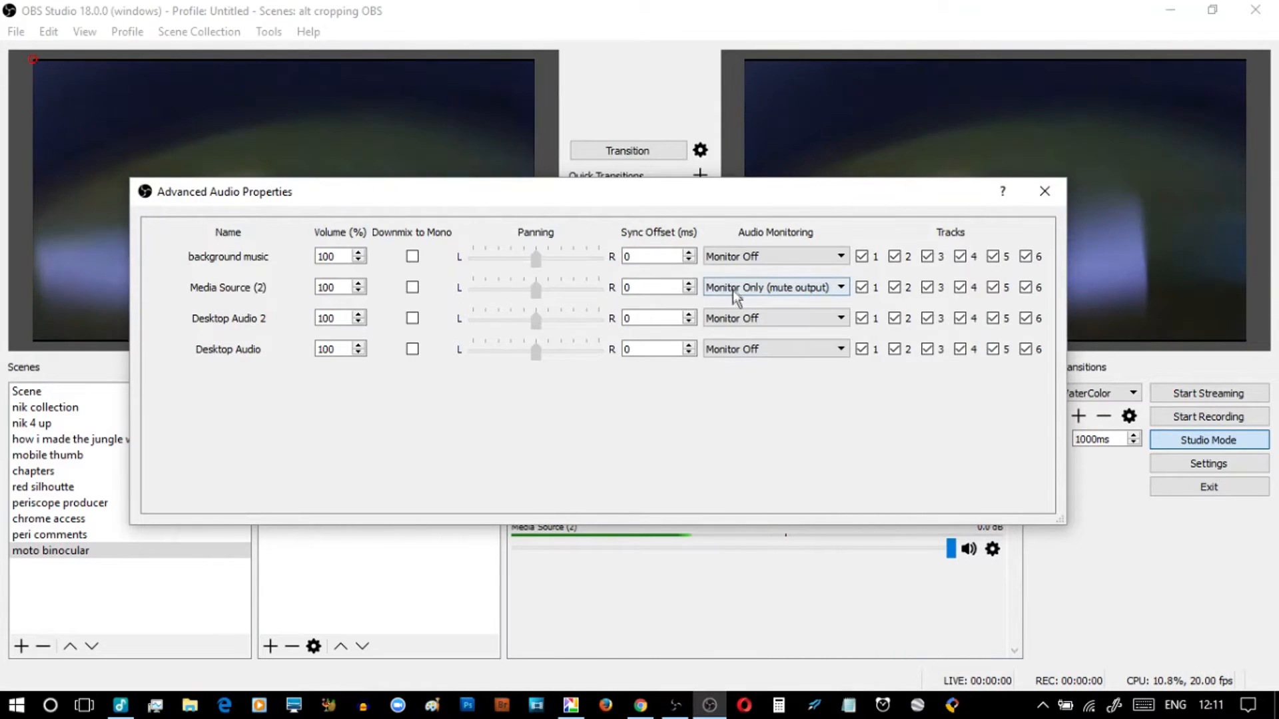
pyautogui.click(770, 287)
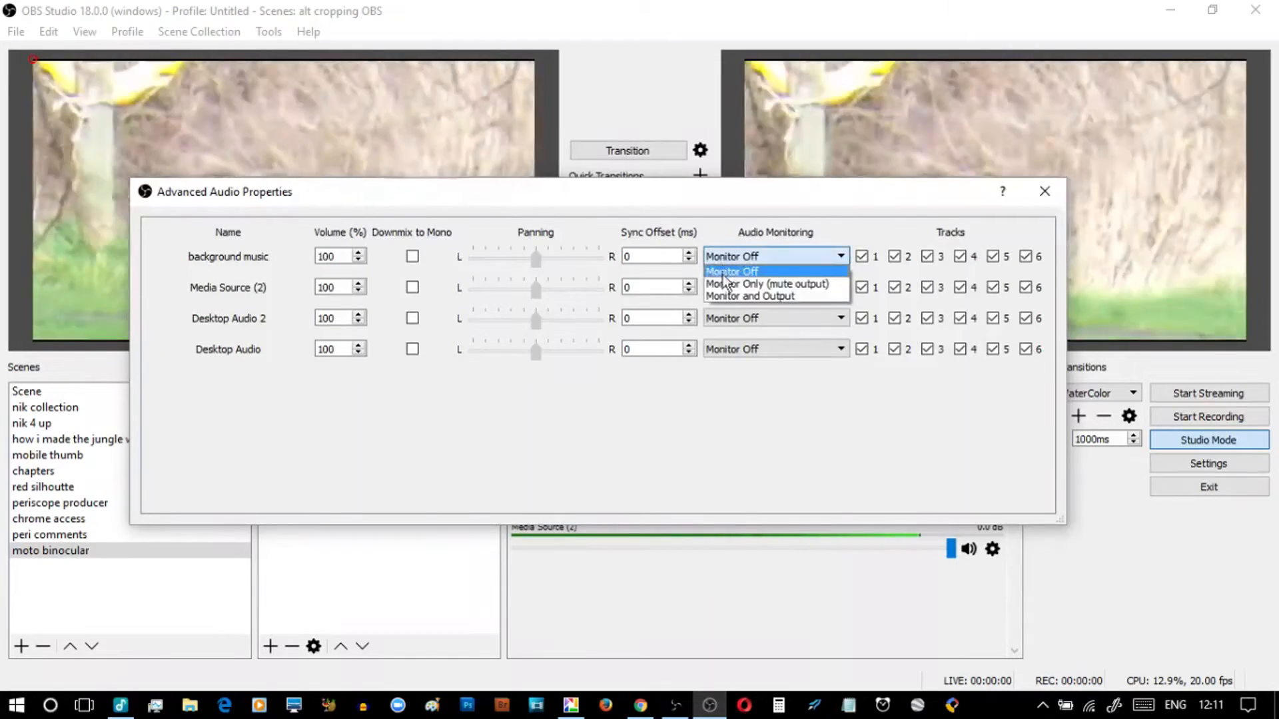
pyautogui.click(766, 283)
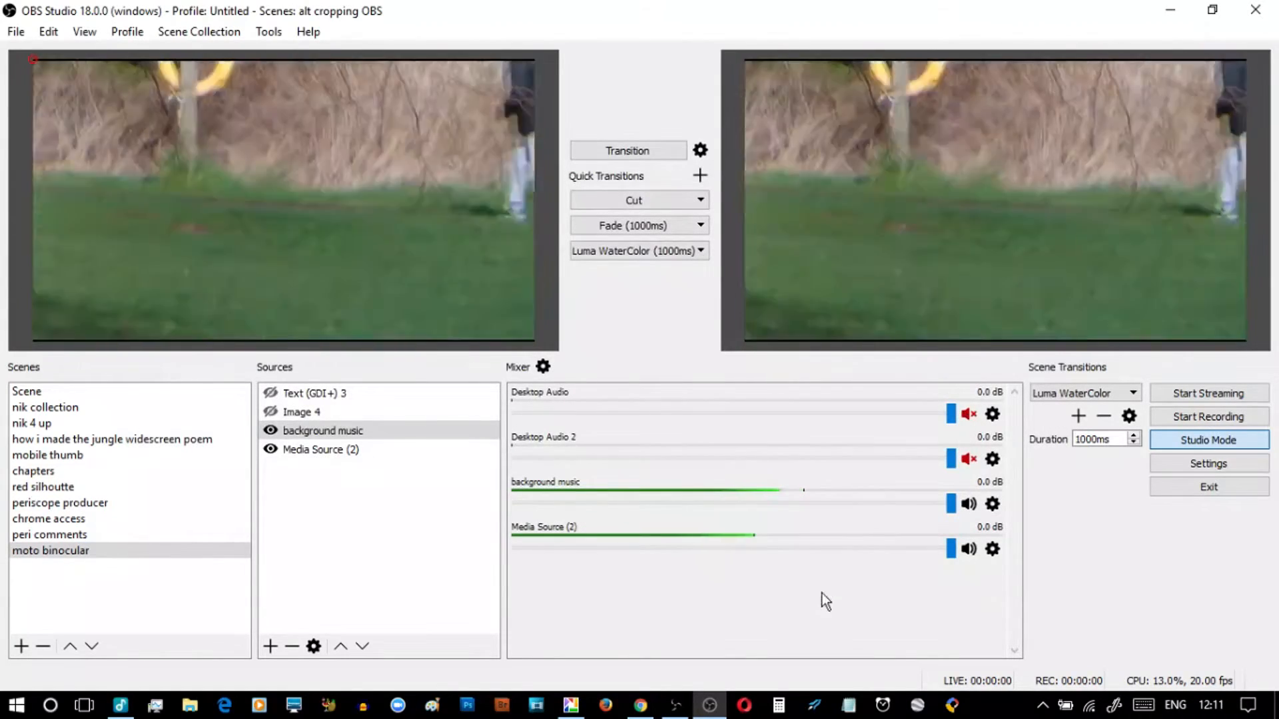
# Toggle the mixer mute icons for background music and Media Source (2)
pyautogui.click(970, 504)
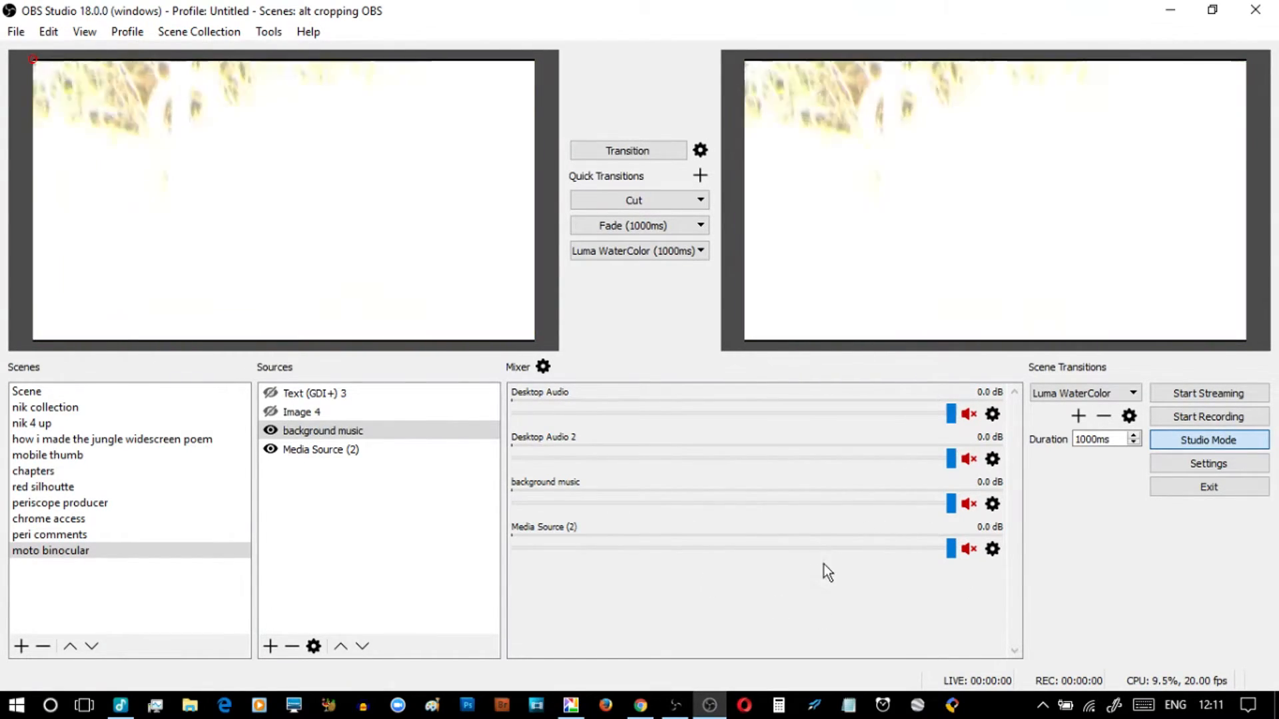
pyautogui.click(970, 504)
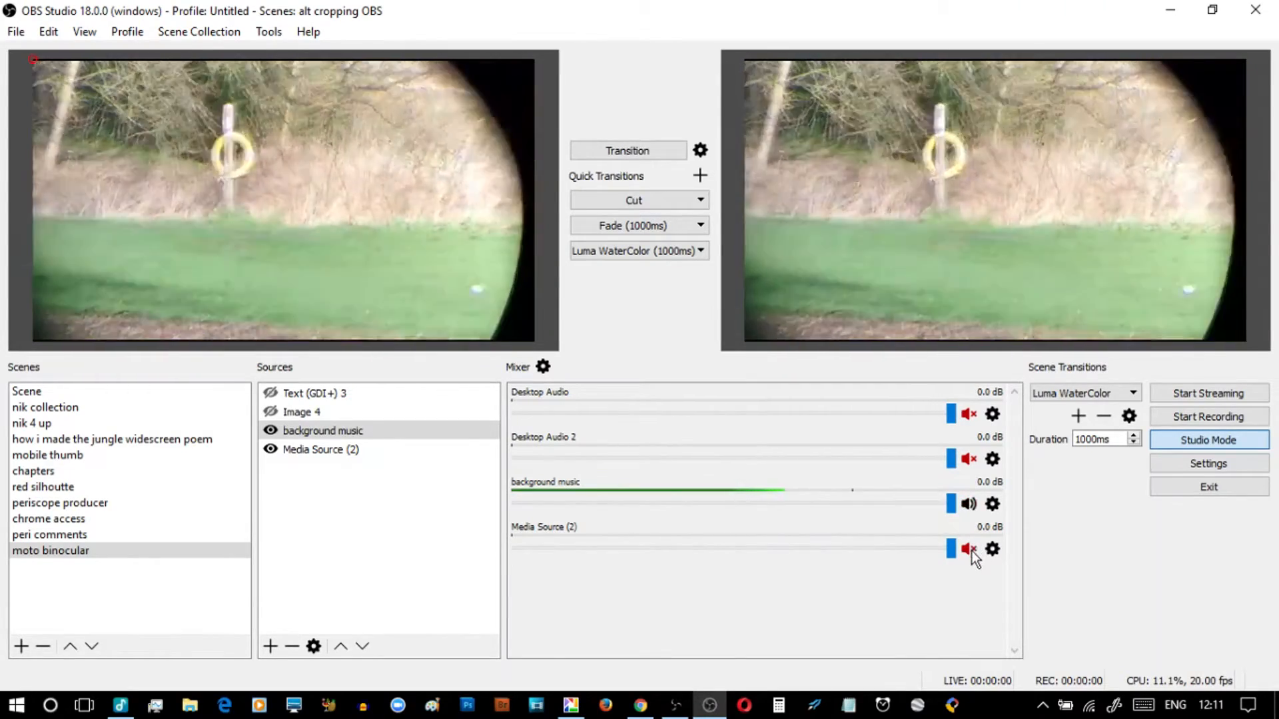
pyautogui.click(969, 549)
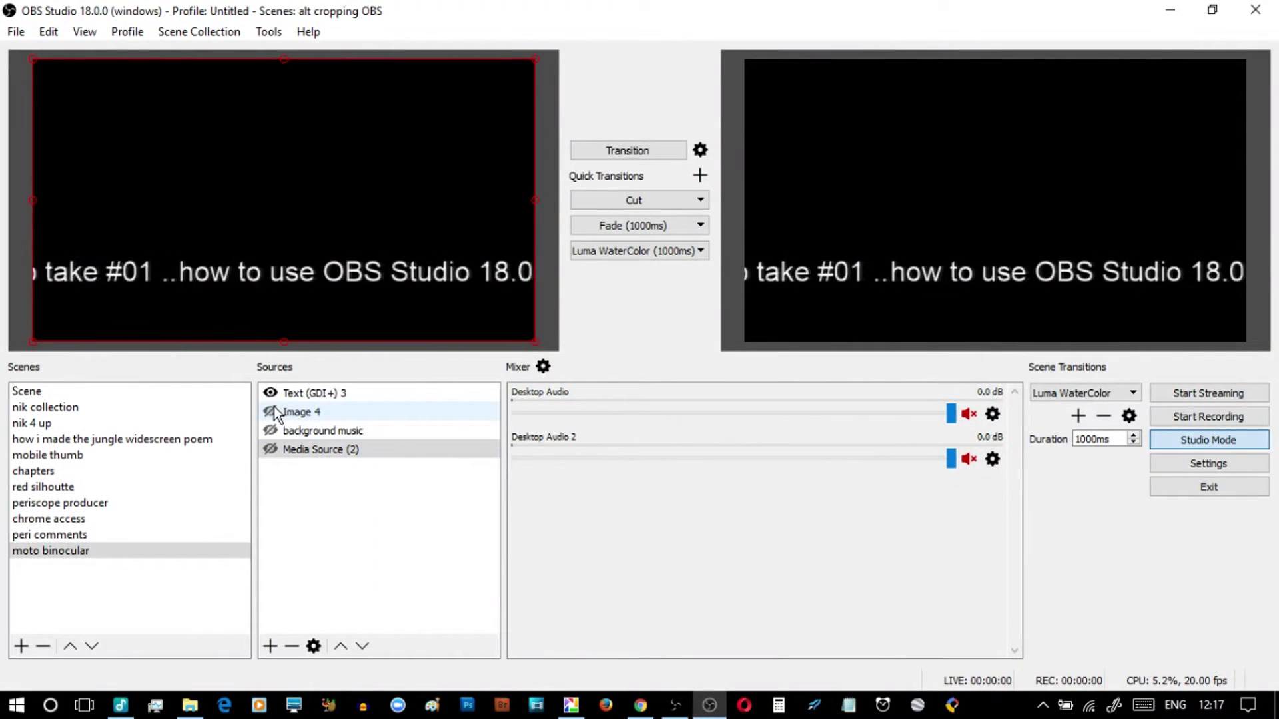
# Make the hidden sources visible again and toggle background music's mute
pyautogui.click(321, 449)
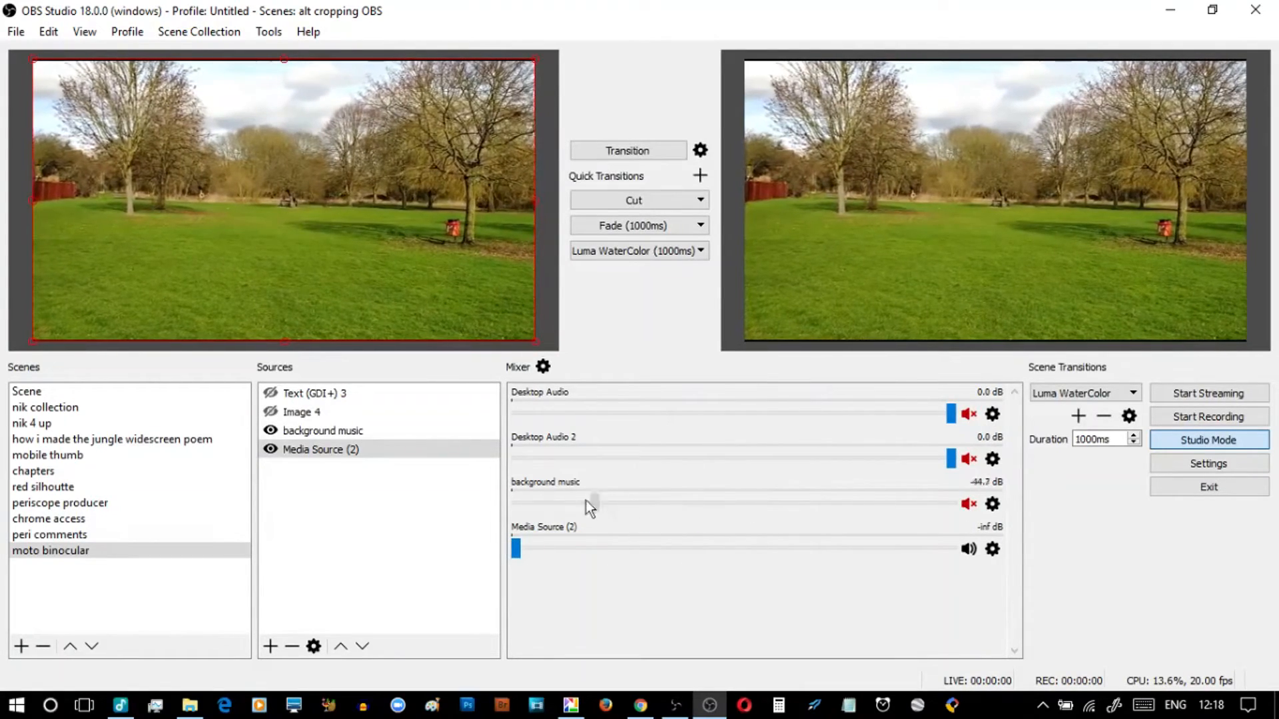
pyautogui.click(968, 505)
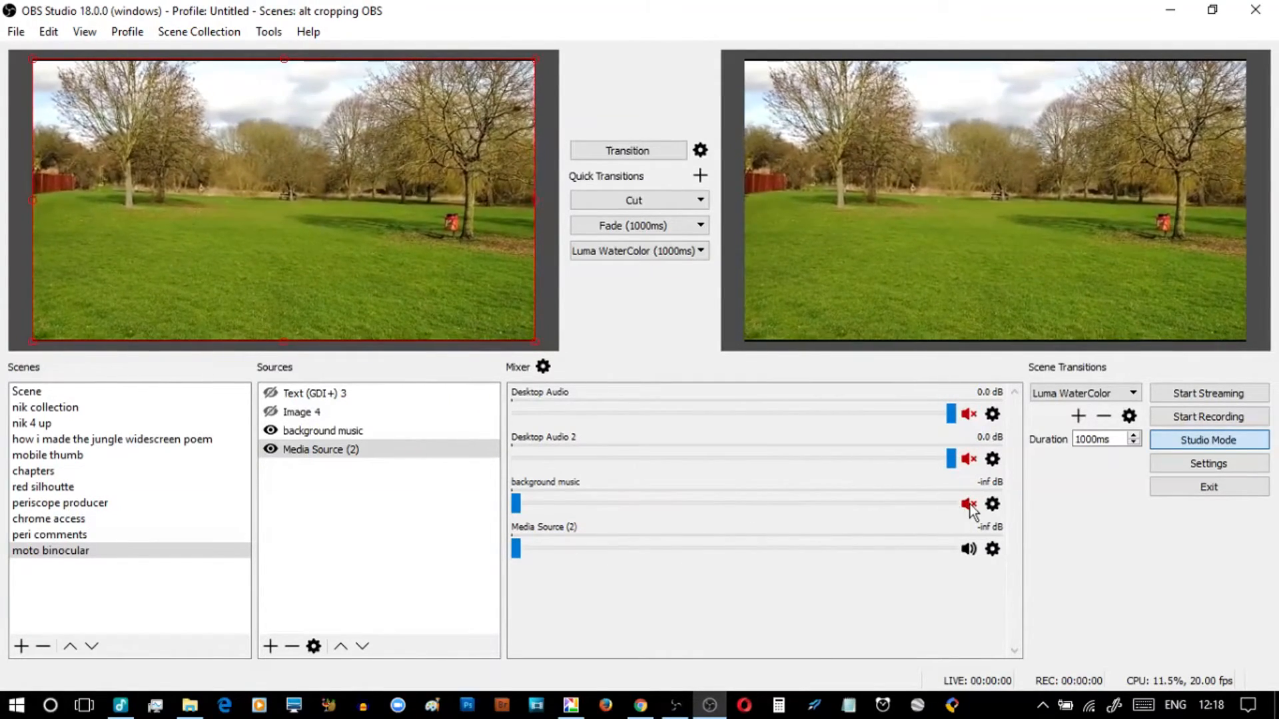
pyautogui.click(967, 504)
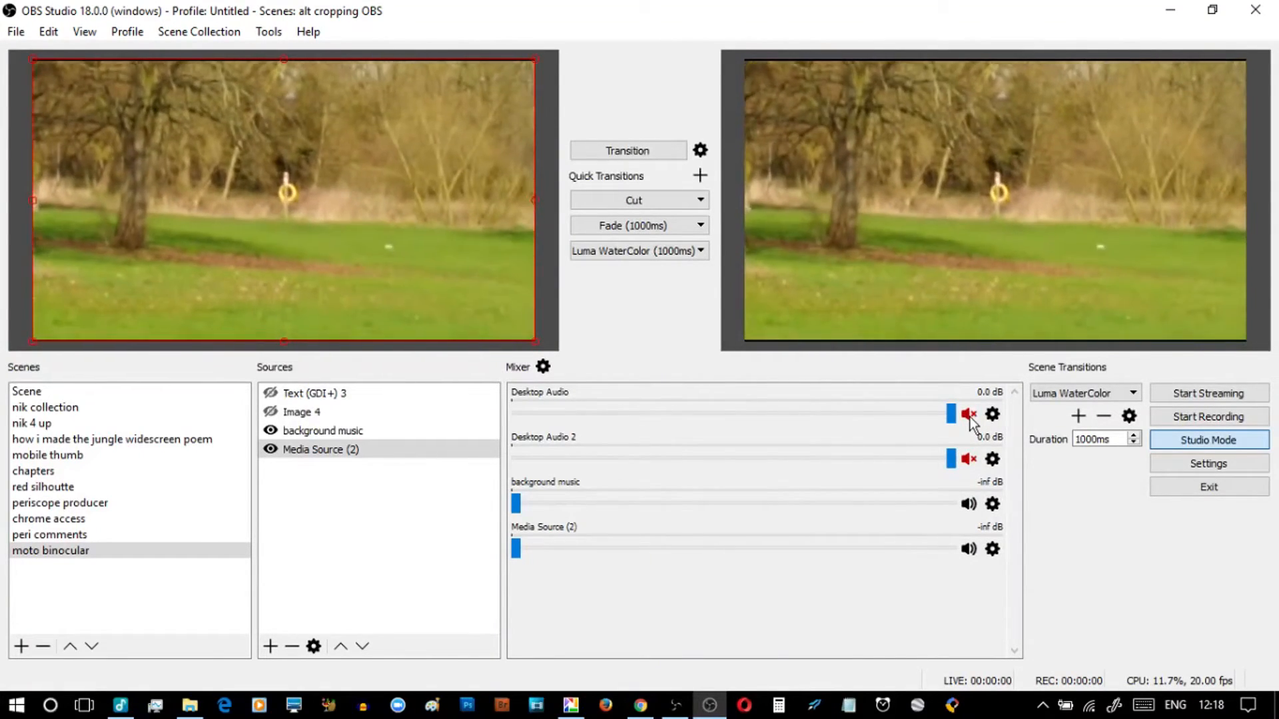
# Briefly unmute desktop audio, re-mute it, then unmute Media Source (2) and background music
pyautogui.click(969, 414)
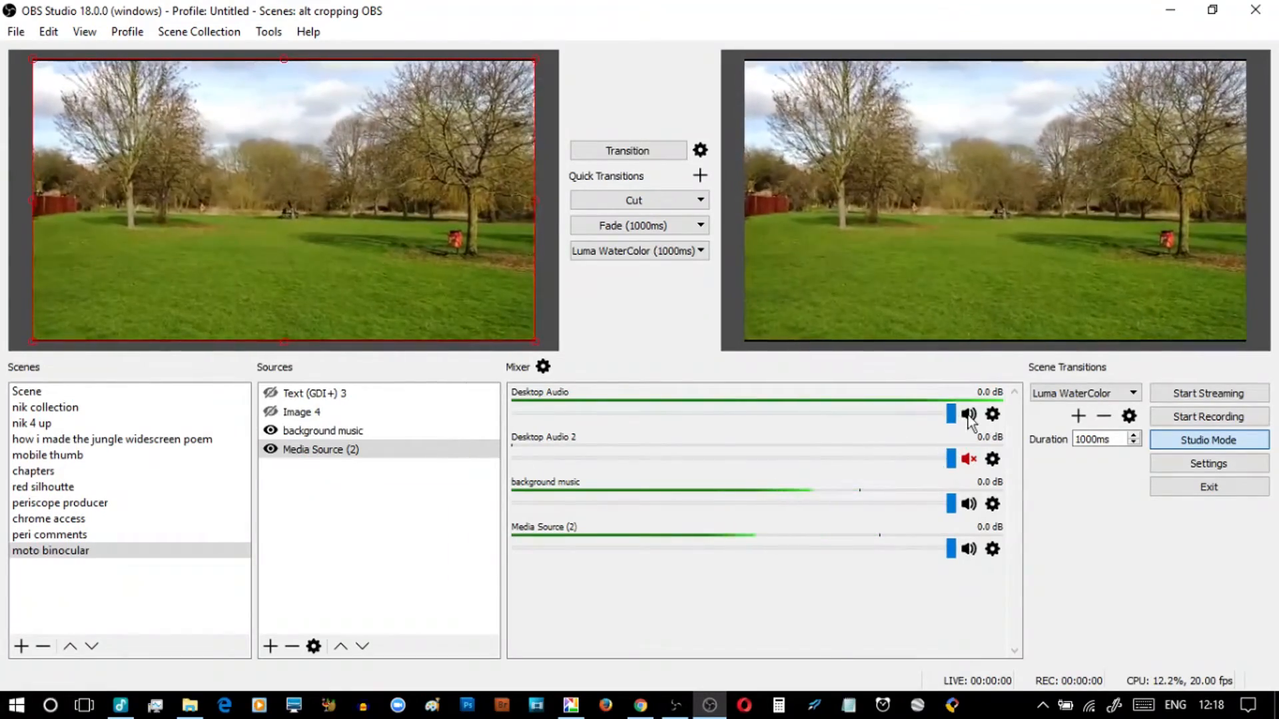
pyautogui.click(969, 414)
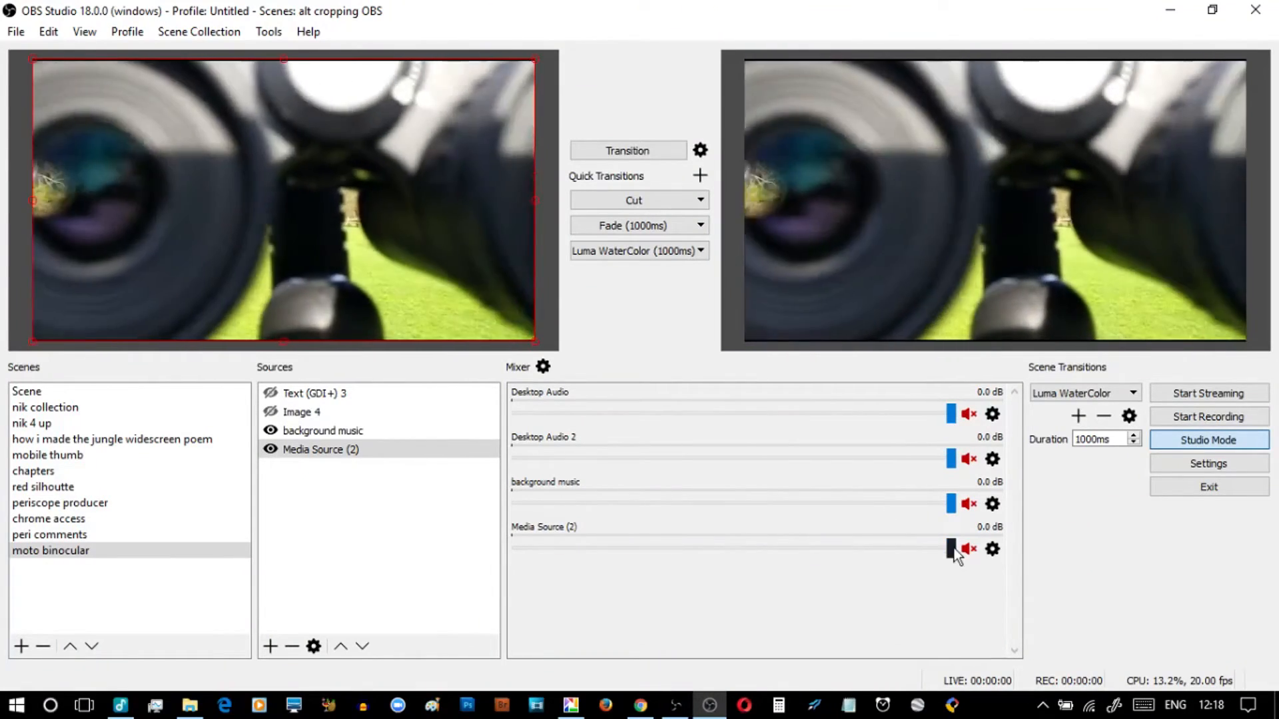
pyautogui.click(969, 549)
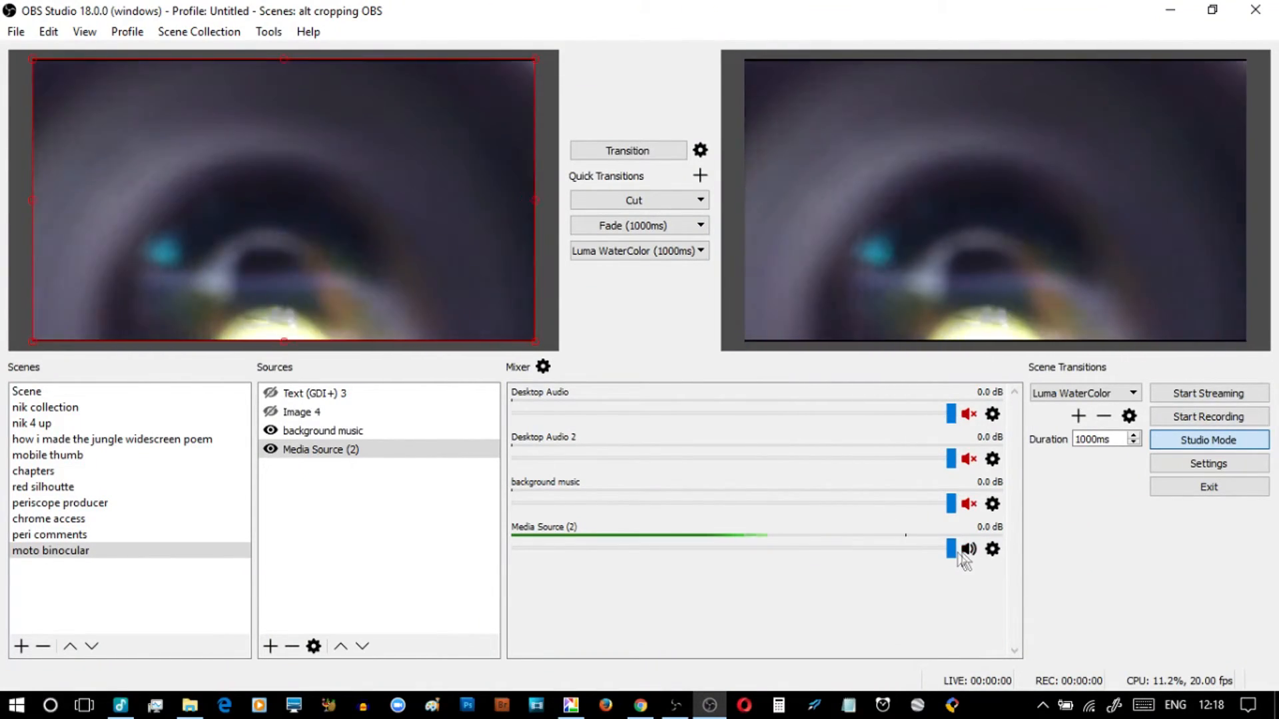
pyautogui.click(970, 503)
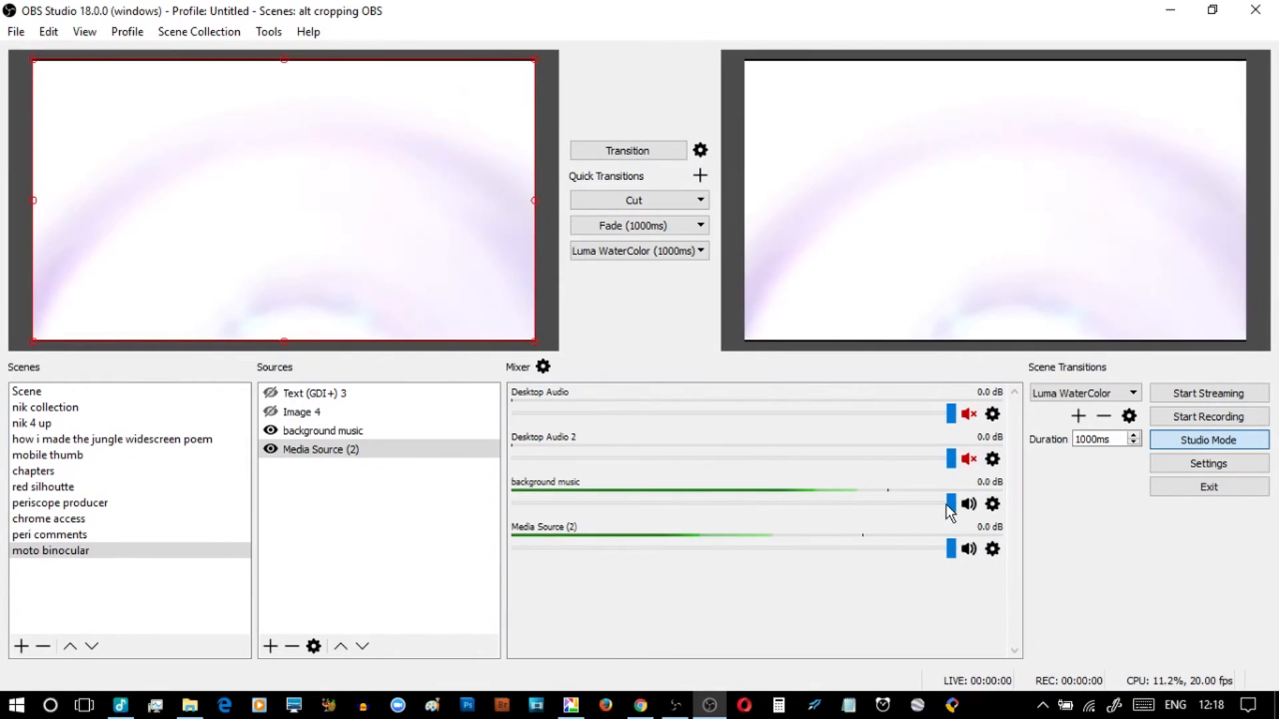